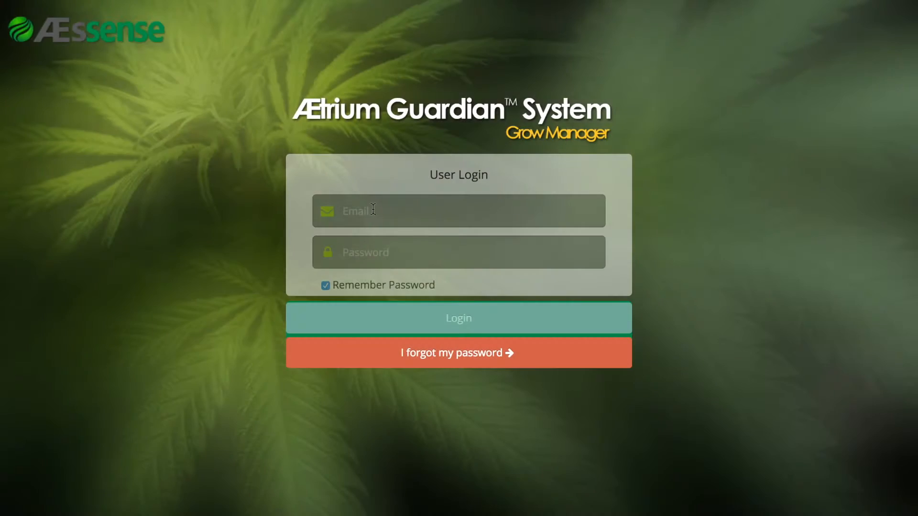
Submit the login credentials to enter the Guardian Grow Manager console
left_click(458, 318)
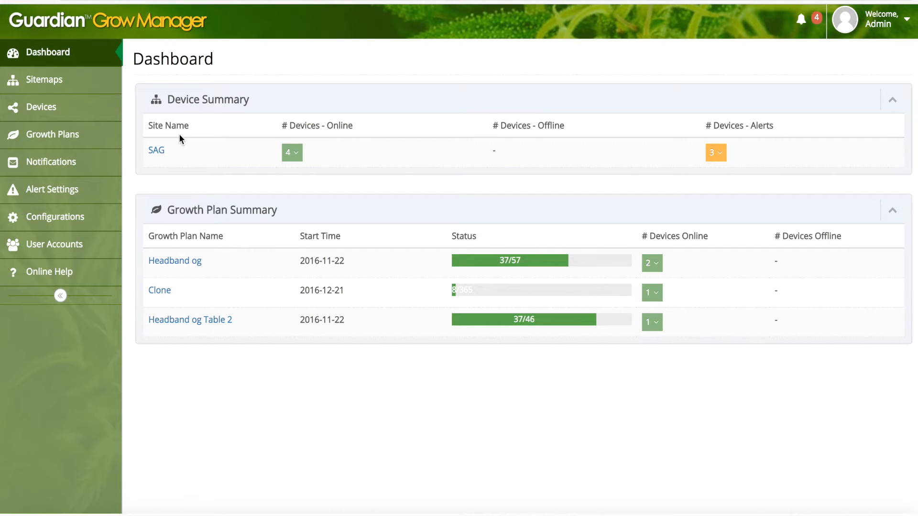
mouse_move(292, 153)
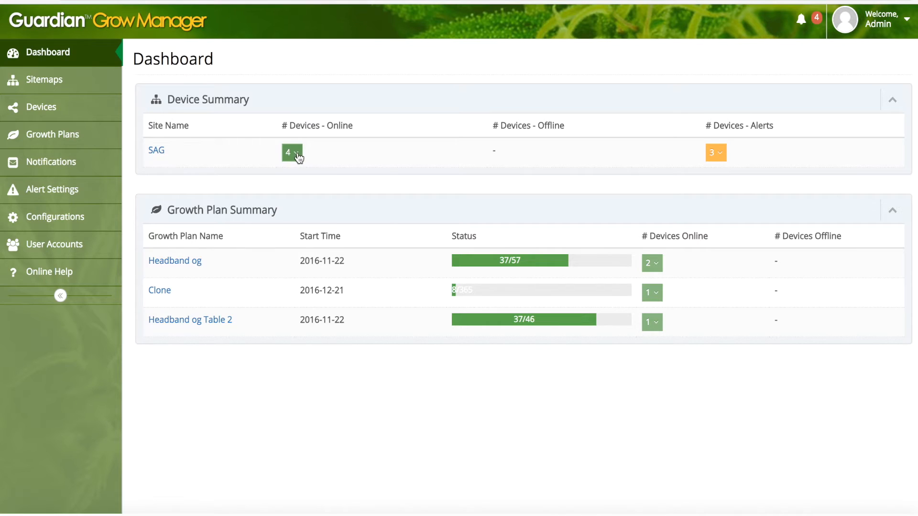
View sensor readings for an online SAG device, then go to Sitemaps
left_click(292, 152)
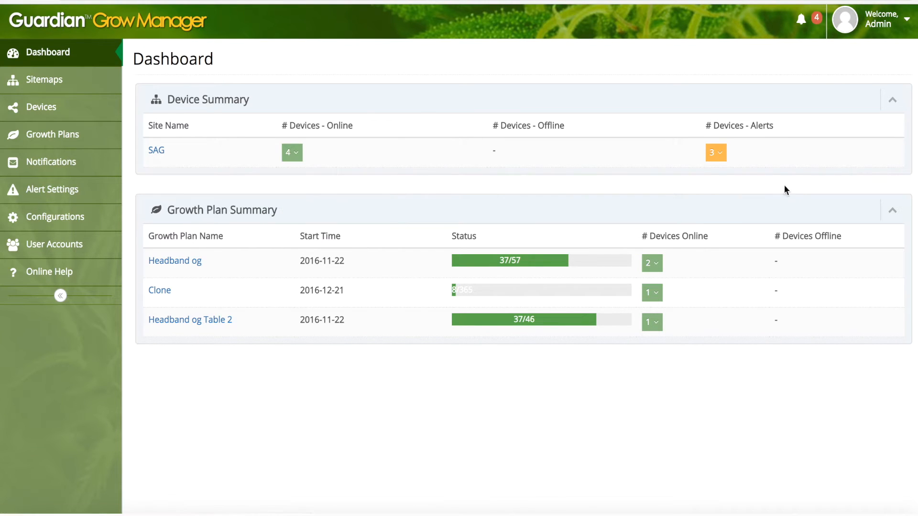
left_click(714, 152)
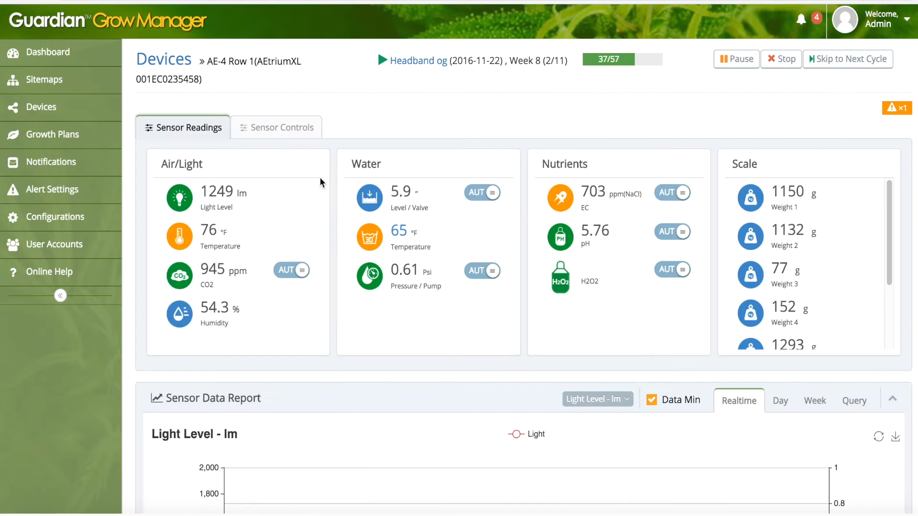
left_click(43, 76)
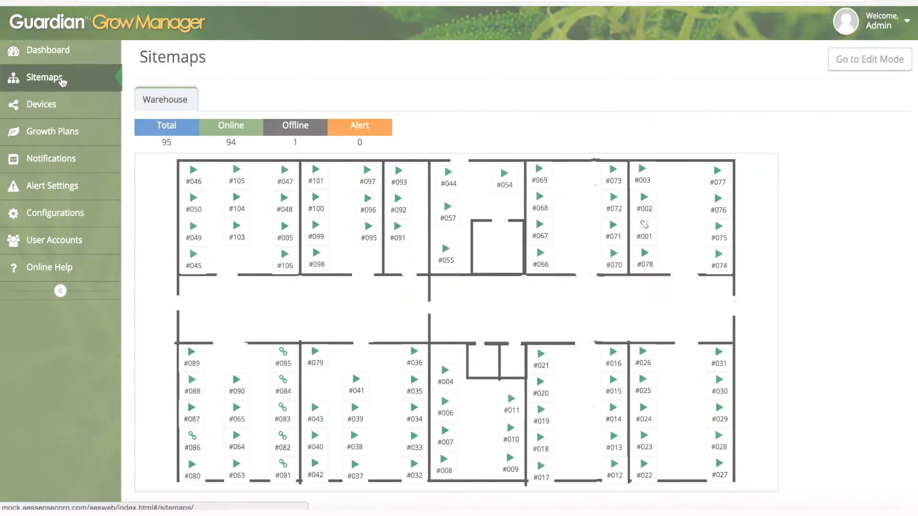
mouse_move(167, 125)
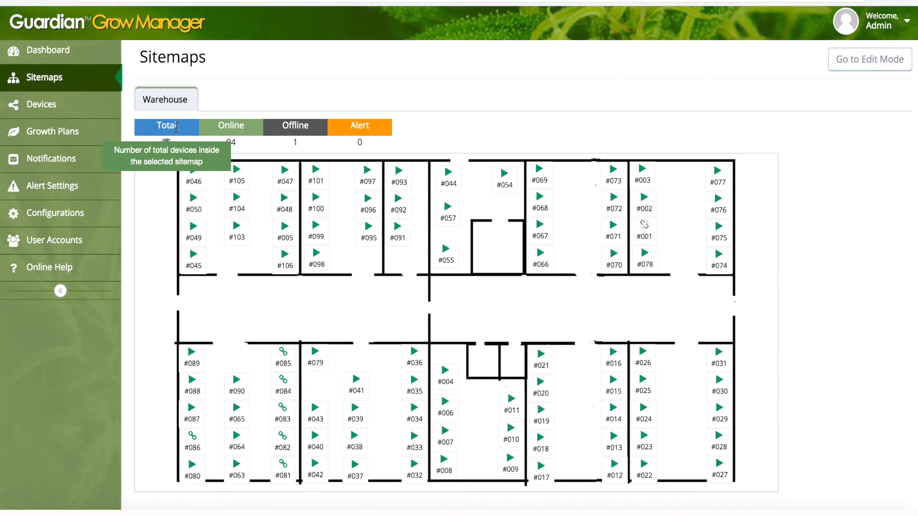
mouse_move(468, 112)
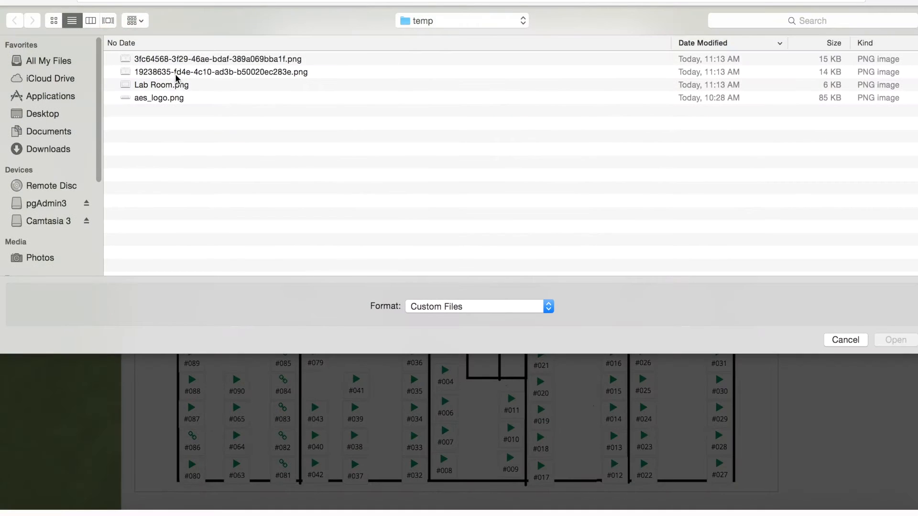
Add and save a Lab Room sitemap image, then open a device's chart
left_click(845, 339)
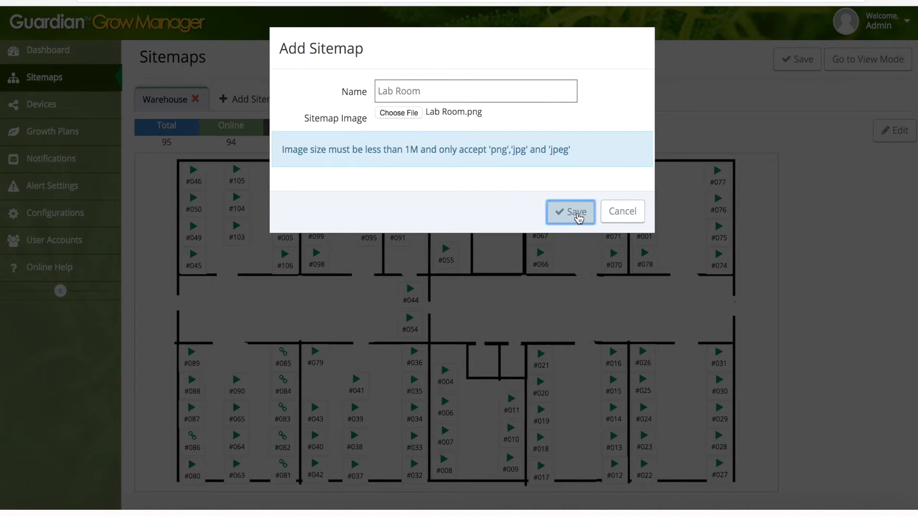
left_click(569, 211)
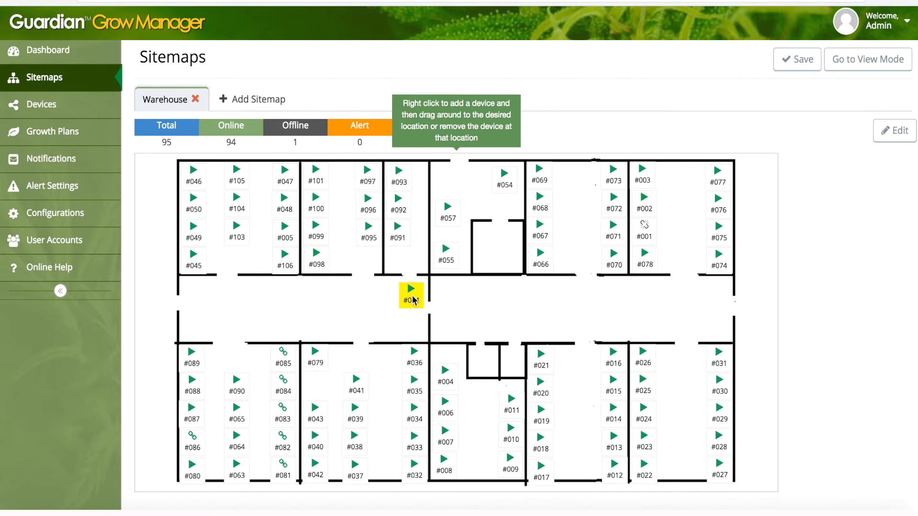
mouse_move(504, 193)
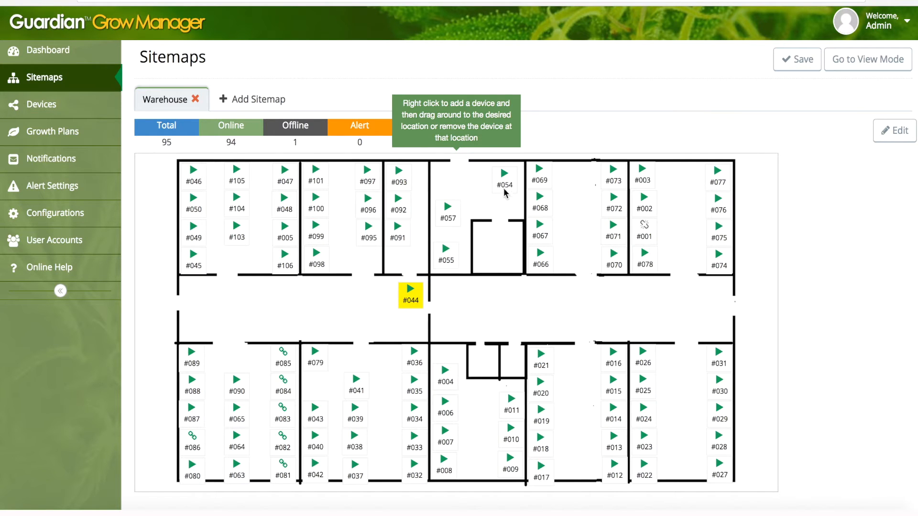
left_click(226, 99)
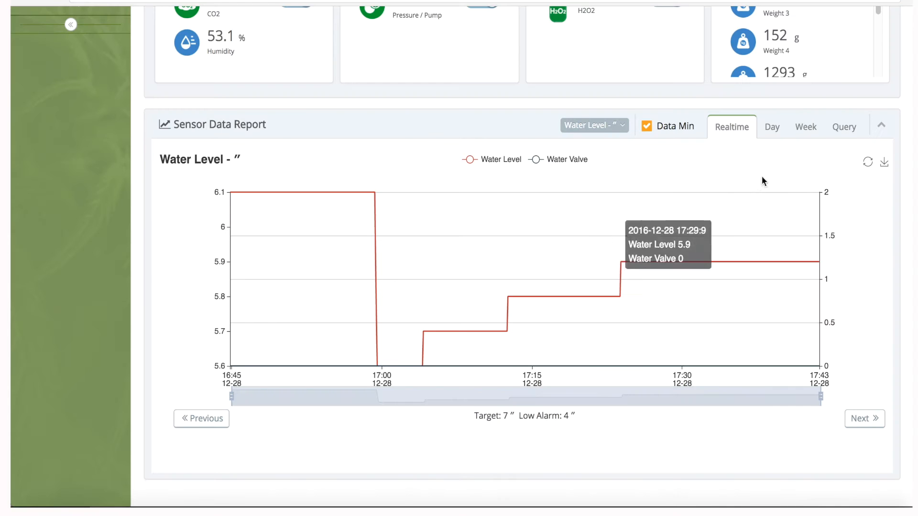
Browse the Sensor Data Report dropdown of chartable sensors, then return to the Dashboard
left_click(593, 125)
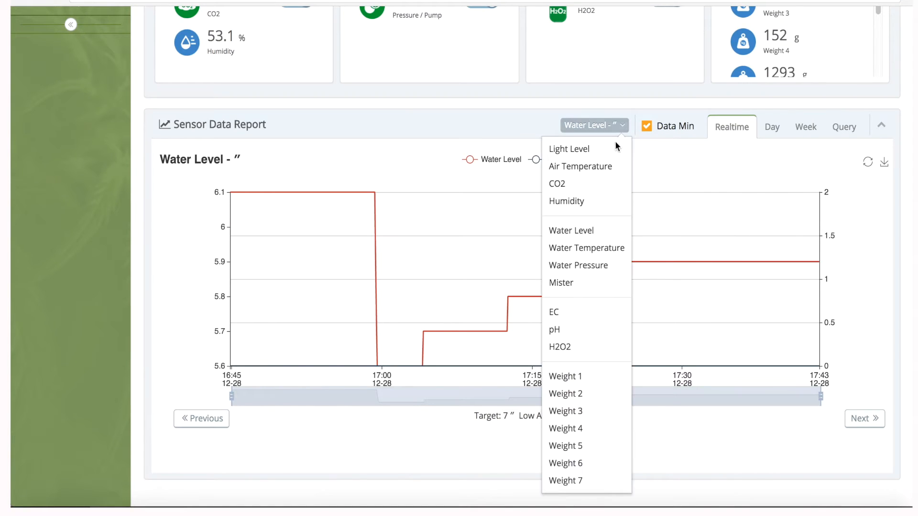
left_click(554, 329)
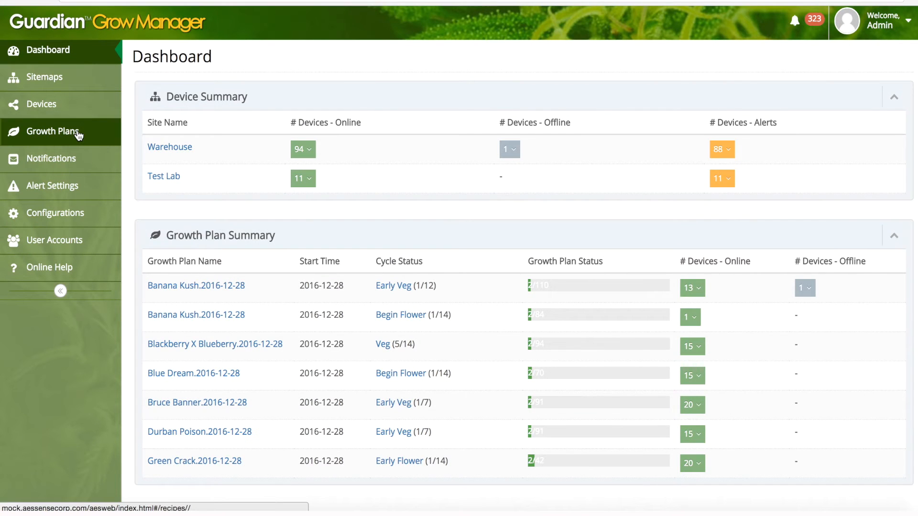
Show growth plan templates like Green Crack, Durban Poison and Kosher Kush
left_click(56, 131)
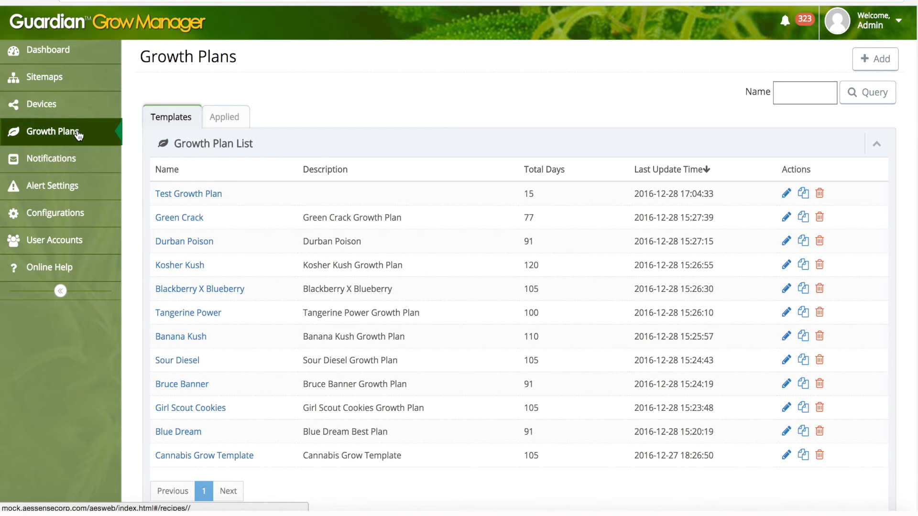
mouse_move(305, 302)
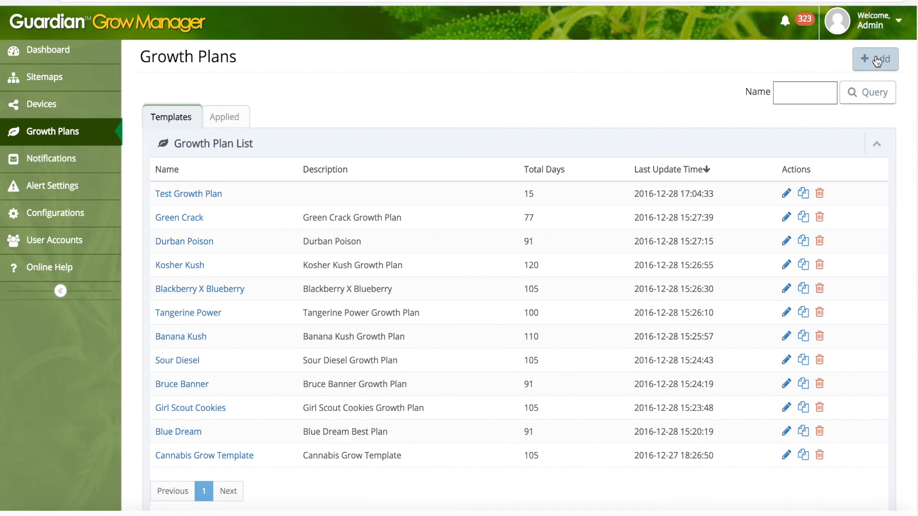
left_click(874, 60)
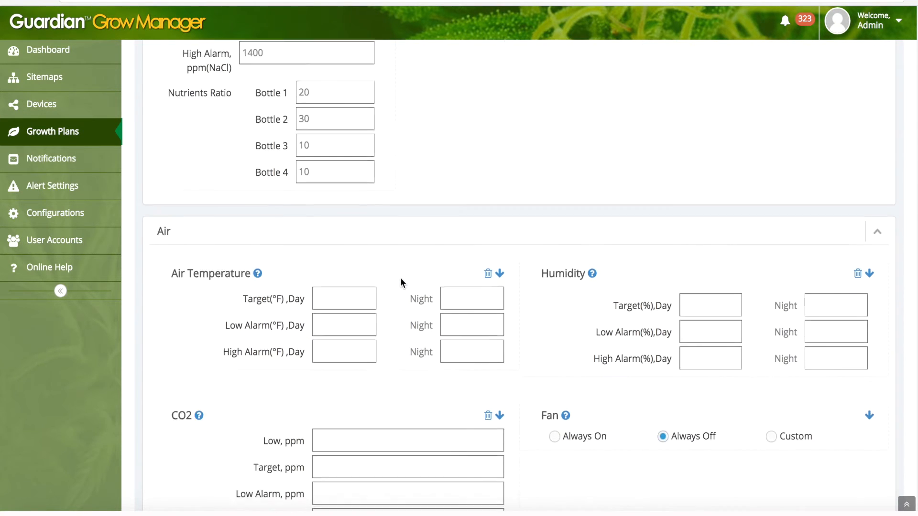
scroll("down", 3)
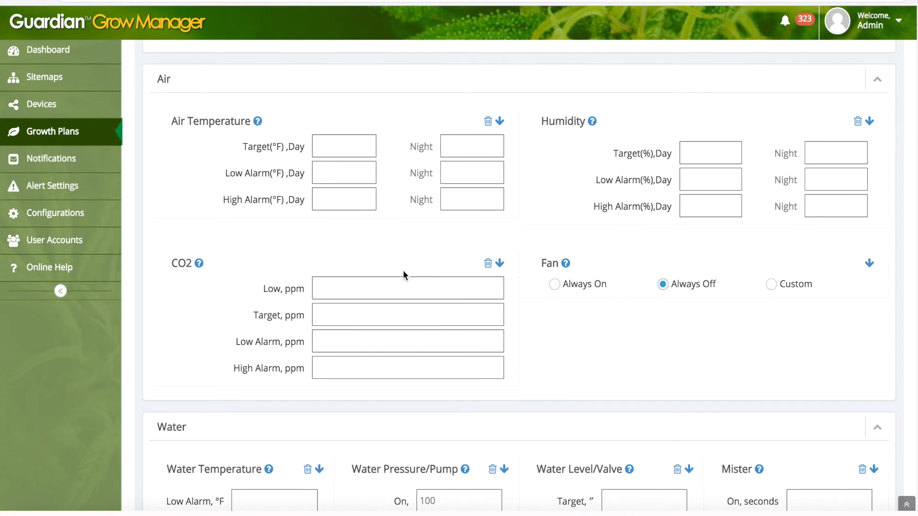
scroll("down", 3)
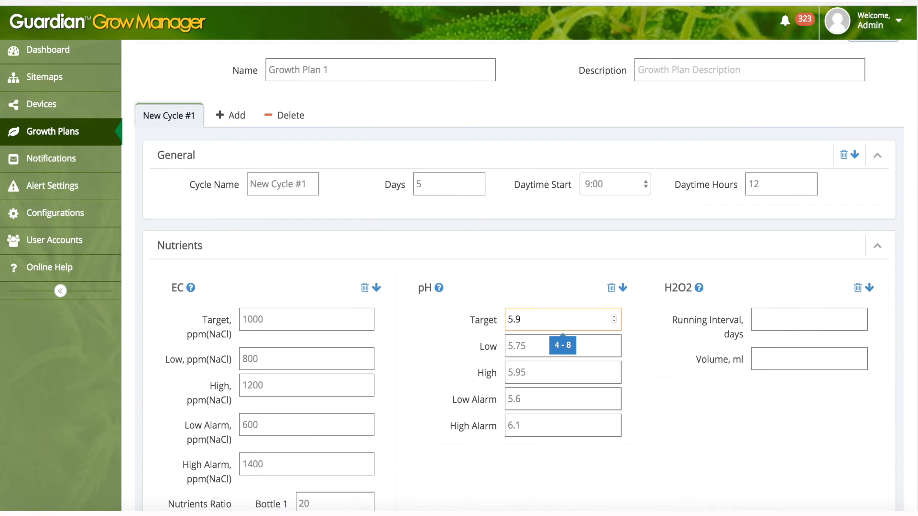
mouse_move(237, 115)
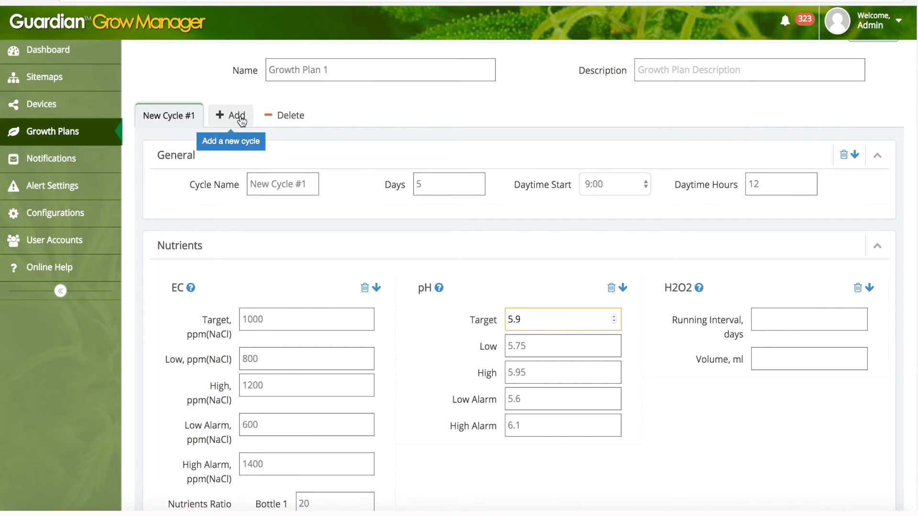
left_click(230, 115)
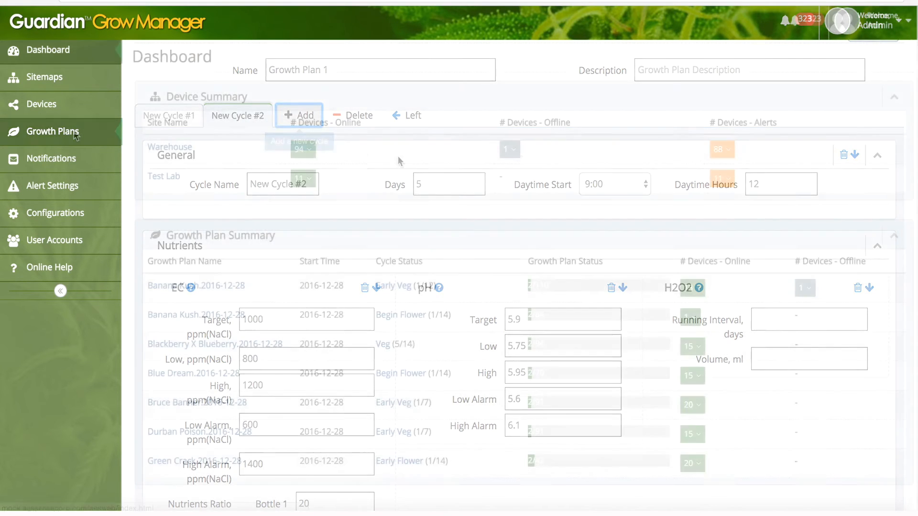
left_click(56, 131)
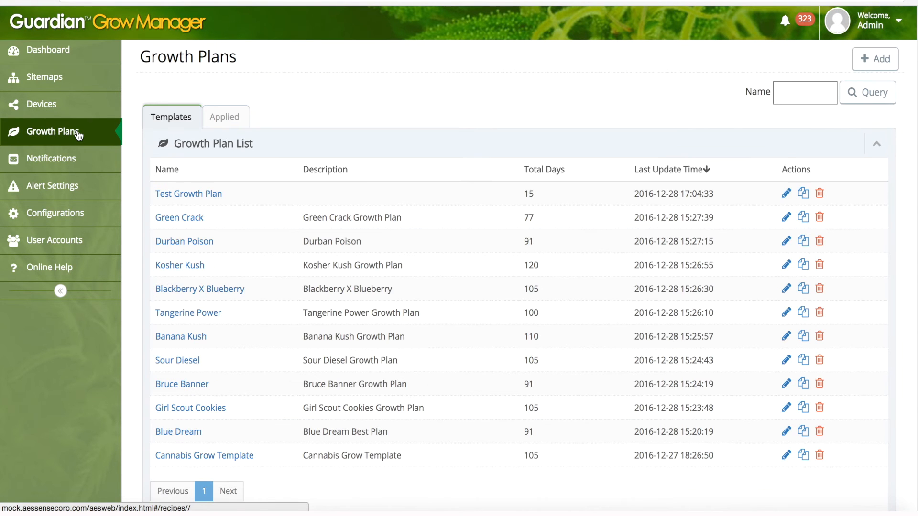
mouse_move(85, 140)
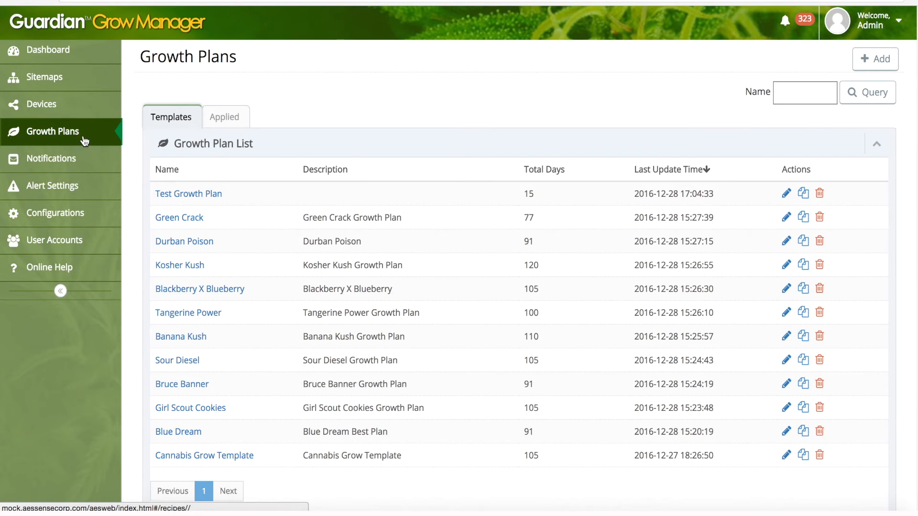
mouse_move(511, 302)
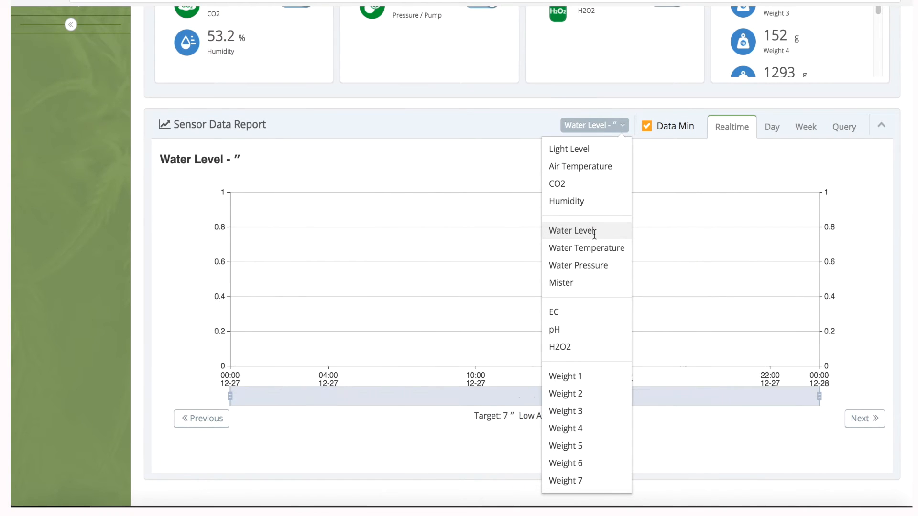
Chart Water Level readings, then hide the WaterLevel series in the multi-sensor chart
left_click(571, 229)
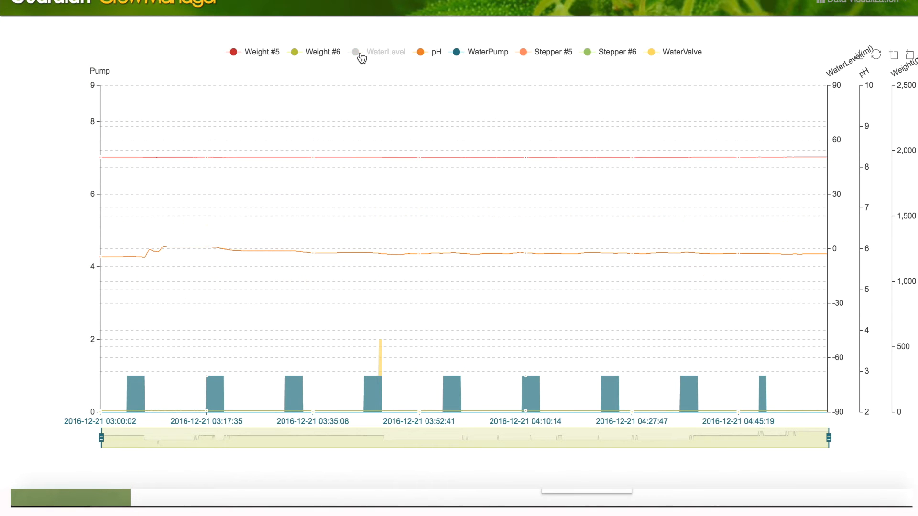
left_click(385, 52)
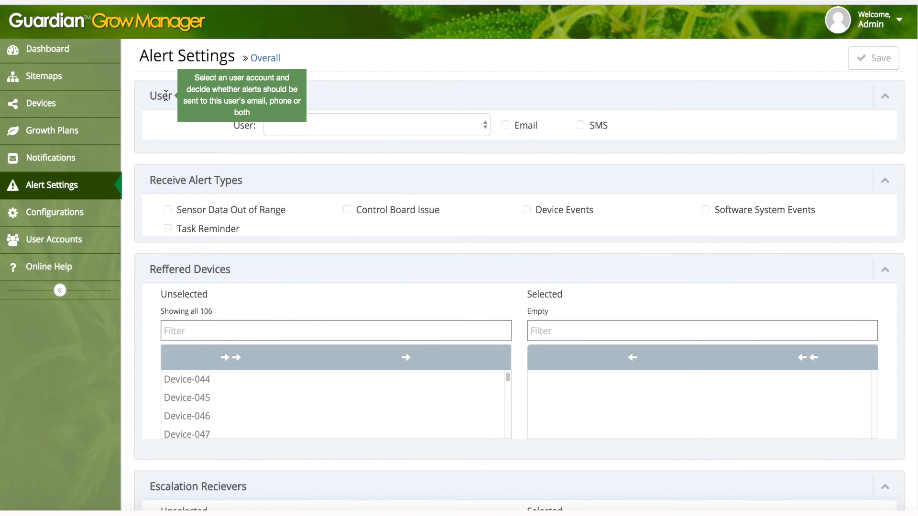
mouse_move(197, 180)
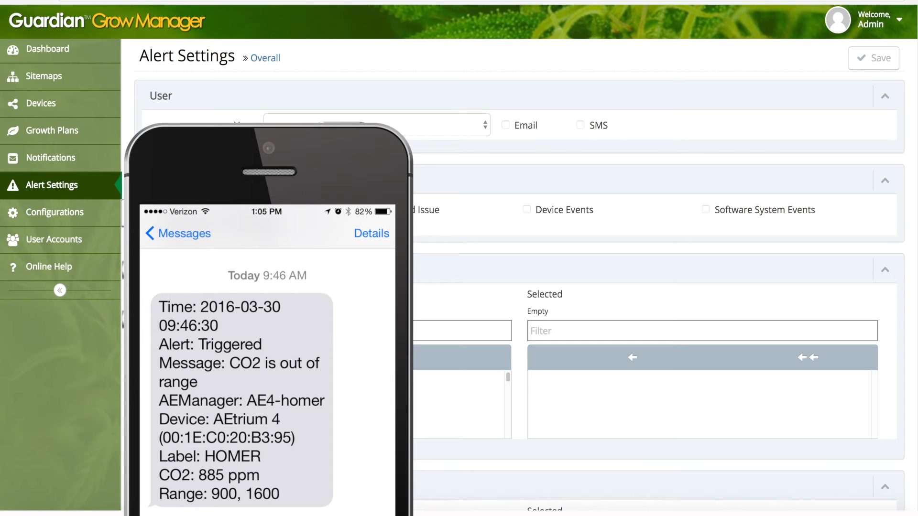
Scroll back up through the Alert Settings sections
scroll("up", 3)
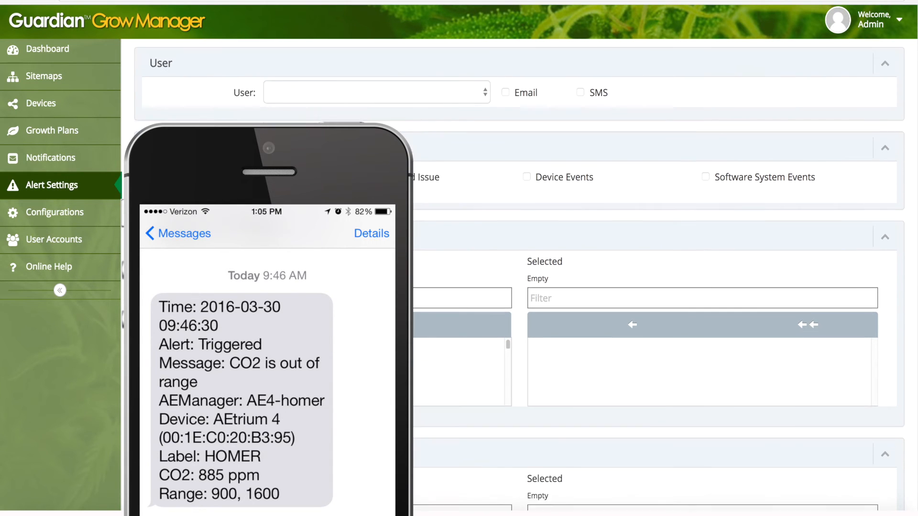